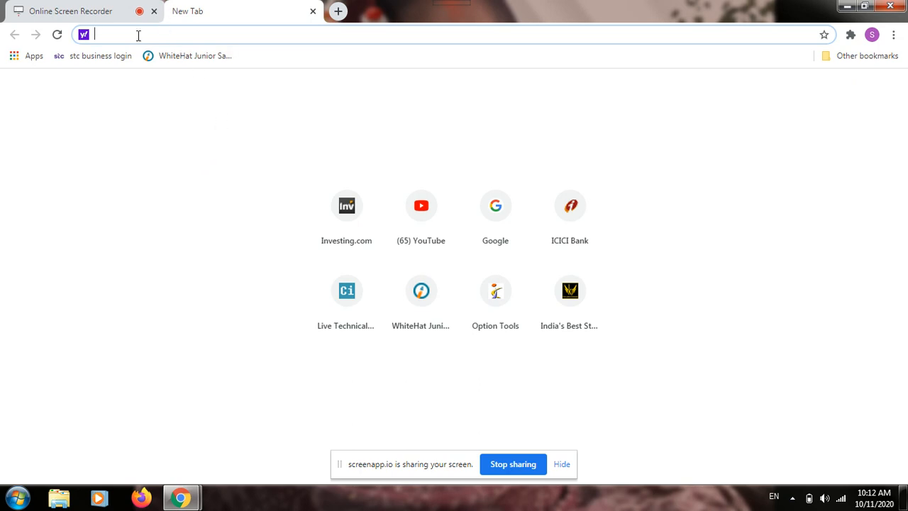
Navigate the new browser tab to code.org
text(code.org/projects/flappy/EPH-WxQZNLjbr5Yqf0B9FI3-MoT9vZX-cD47u-79jqI/edit)
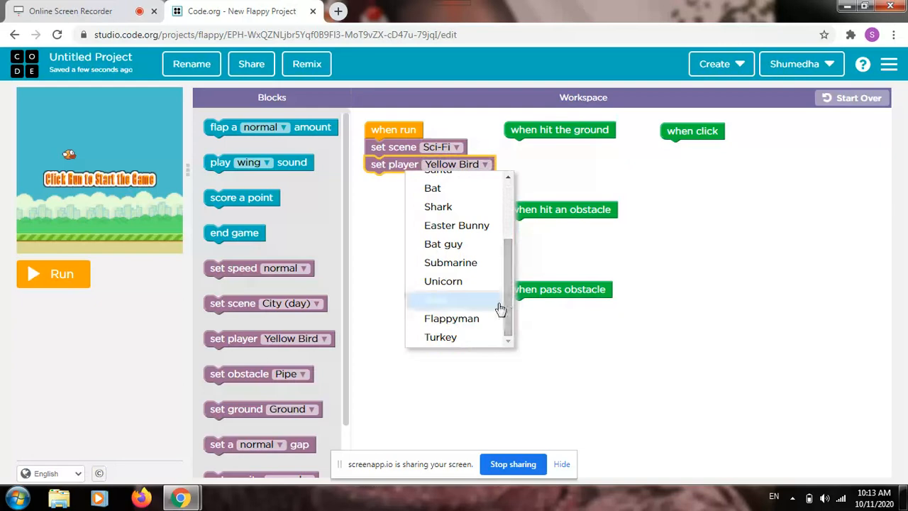
Choose Santa as the player character and add an obstacle setting under the run event
click(437, 299)
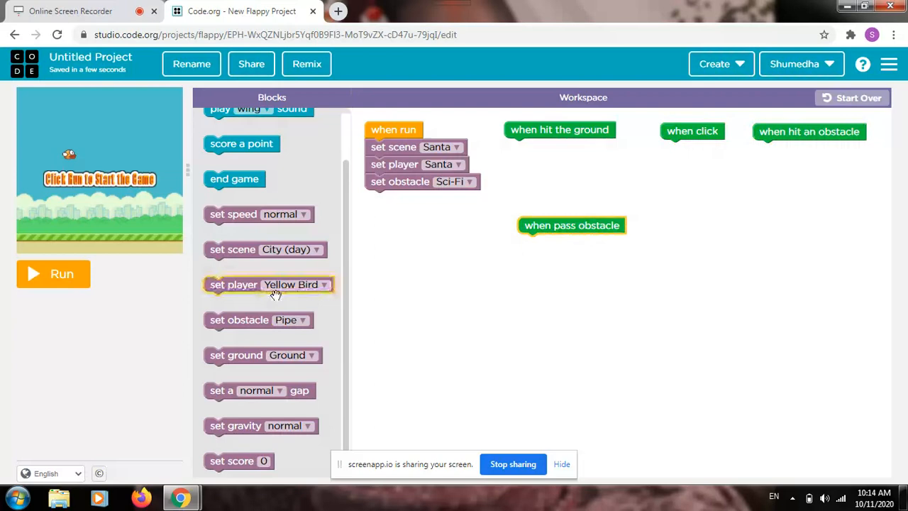
click(469, 199)
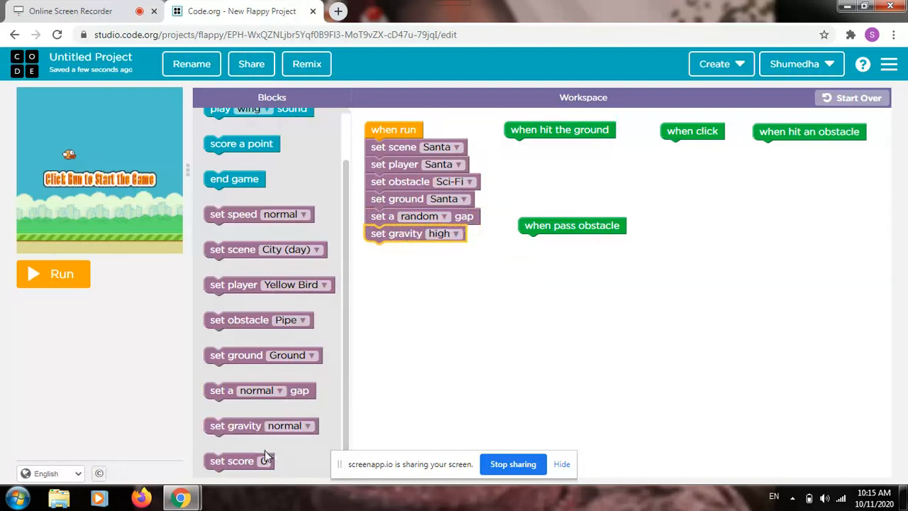
Reset the score to 0 and set the game speed to fast in the run event
drag(238, 460, 391, 289)
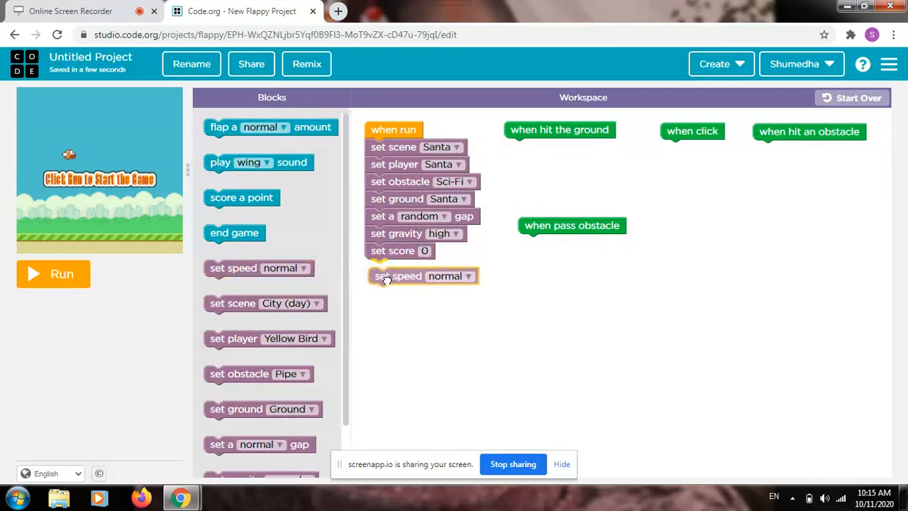
click(466, 266)
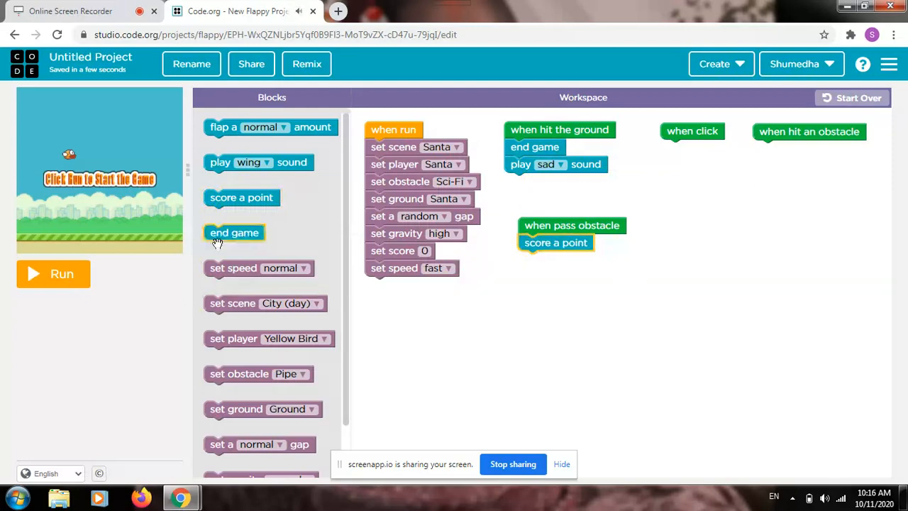
Add a play jingle sound block to the run event
drag(270, 126, 527, 272)
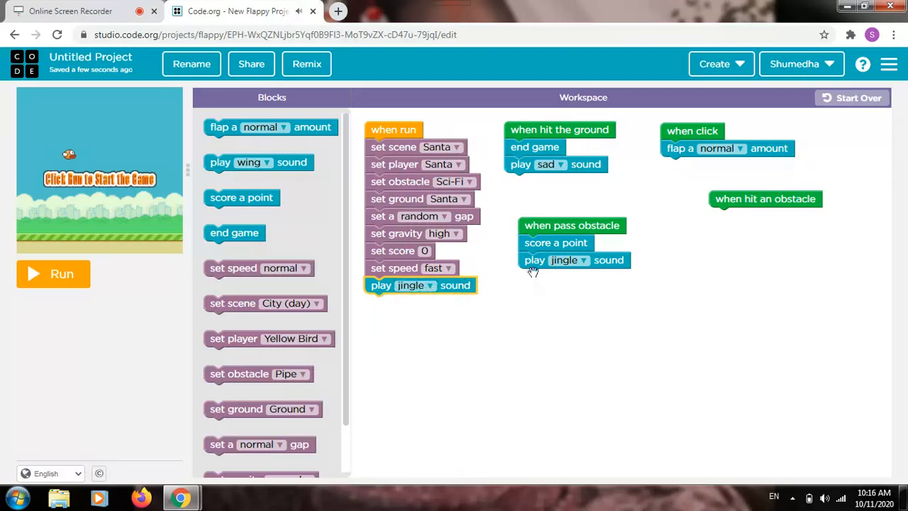
Change the pass-obstacle sound to point
click(575, 260)
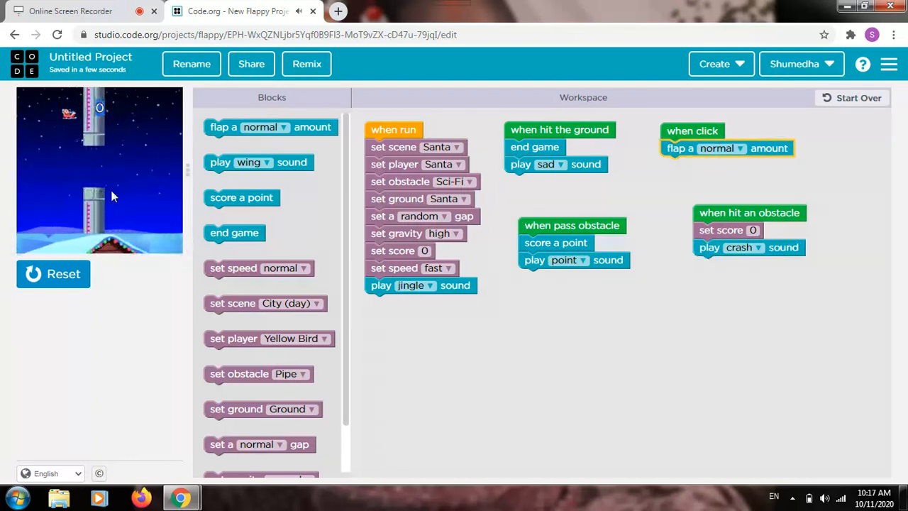
Switch the obstacles to Cave and start another test run of the game
click(469, 182)
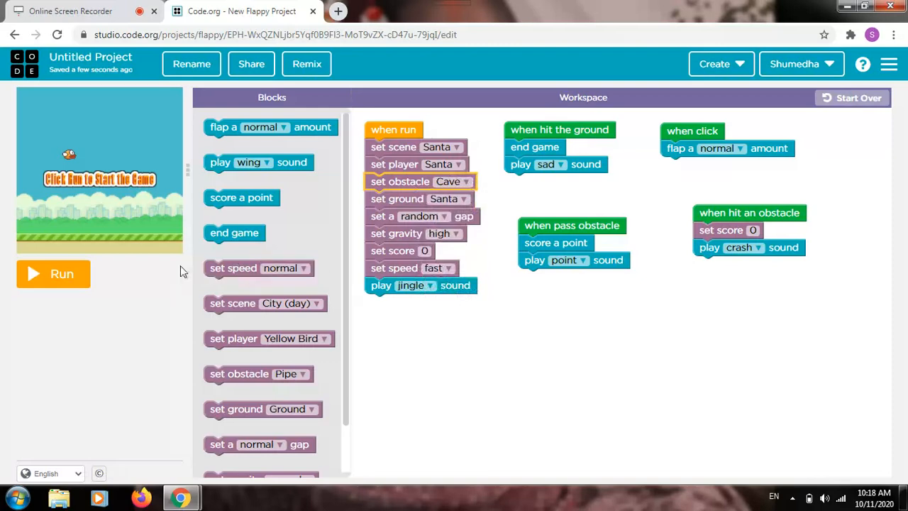
click(54, 274)
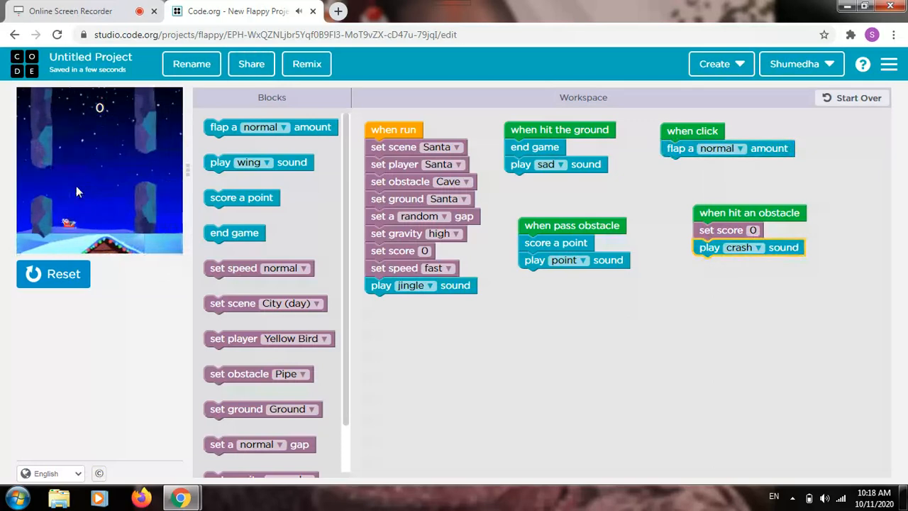